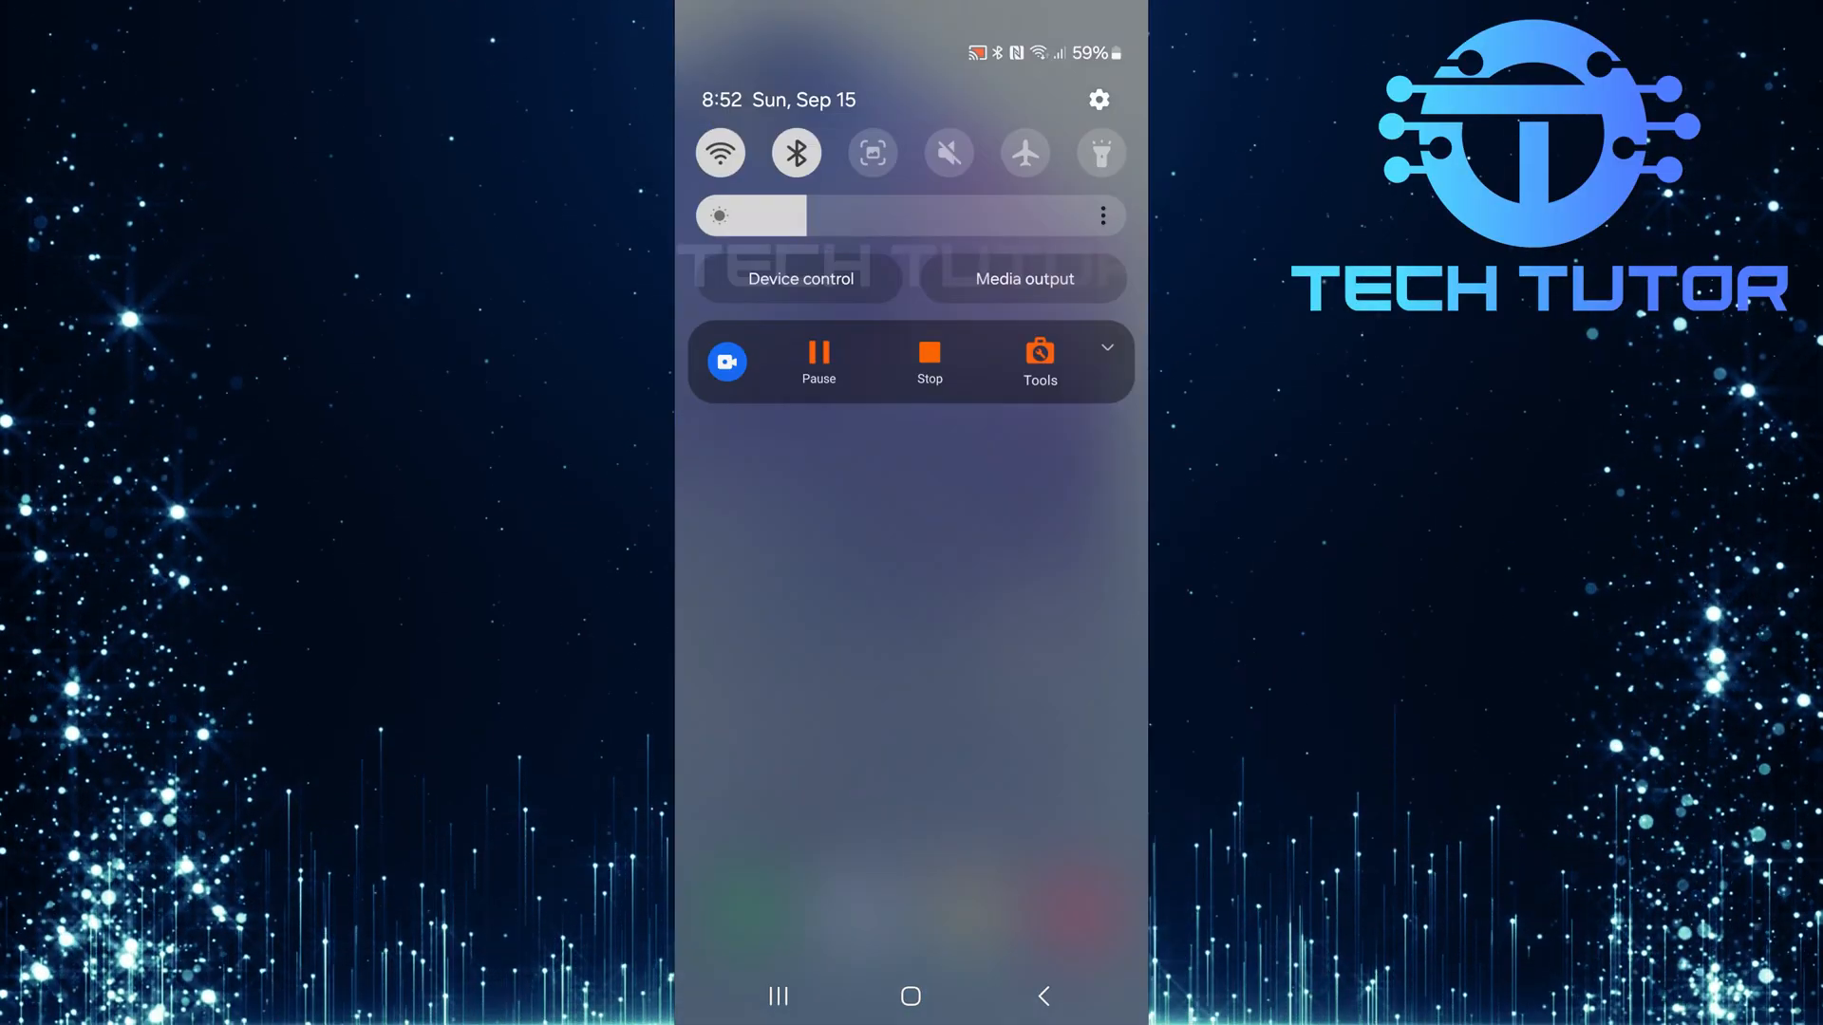
- Enter Settings from the quick panel gear and scroll the main menu down to Apps
left_click(1095, 98)
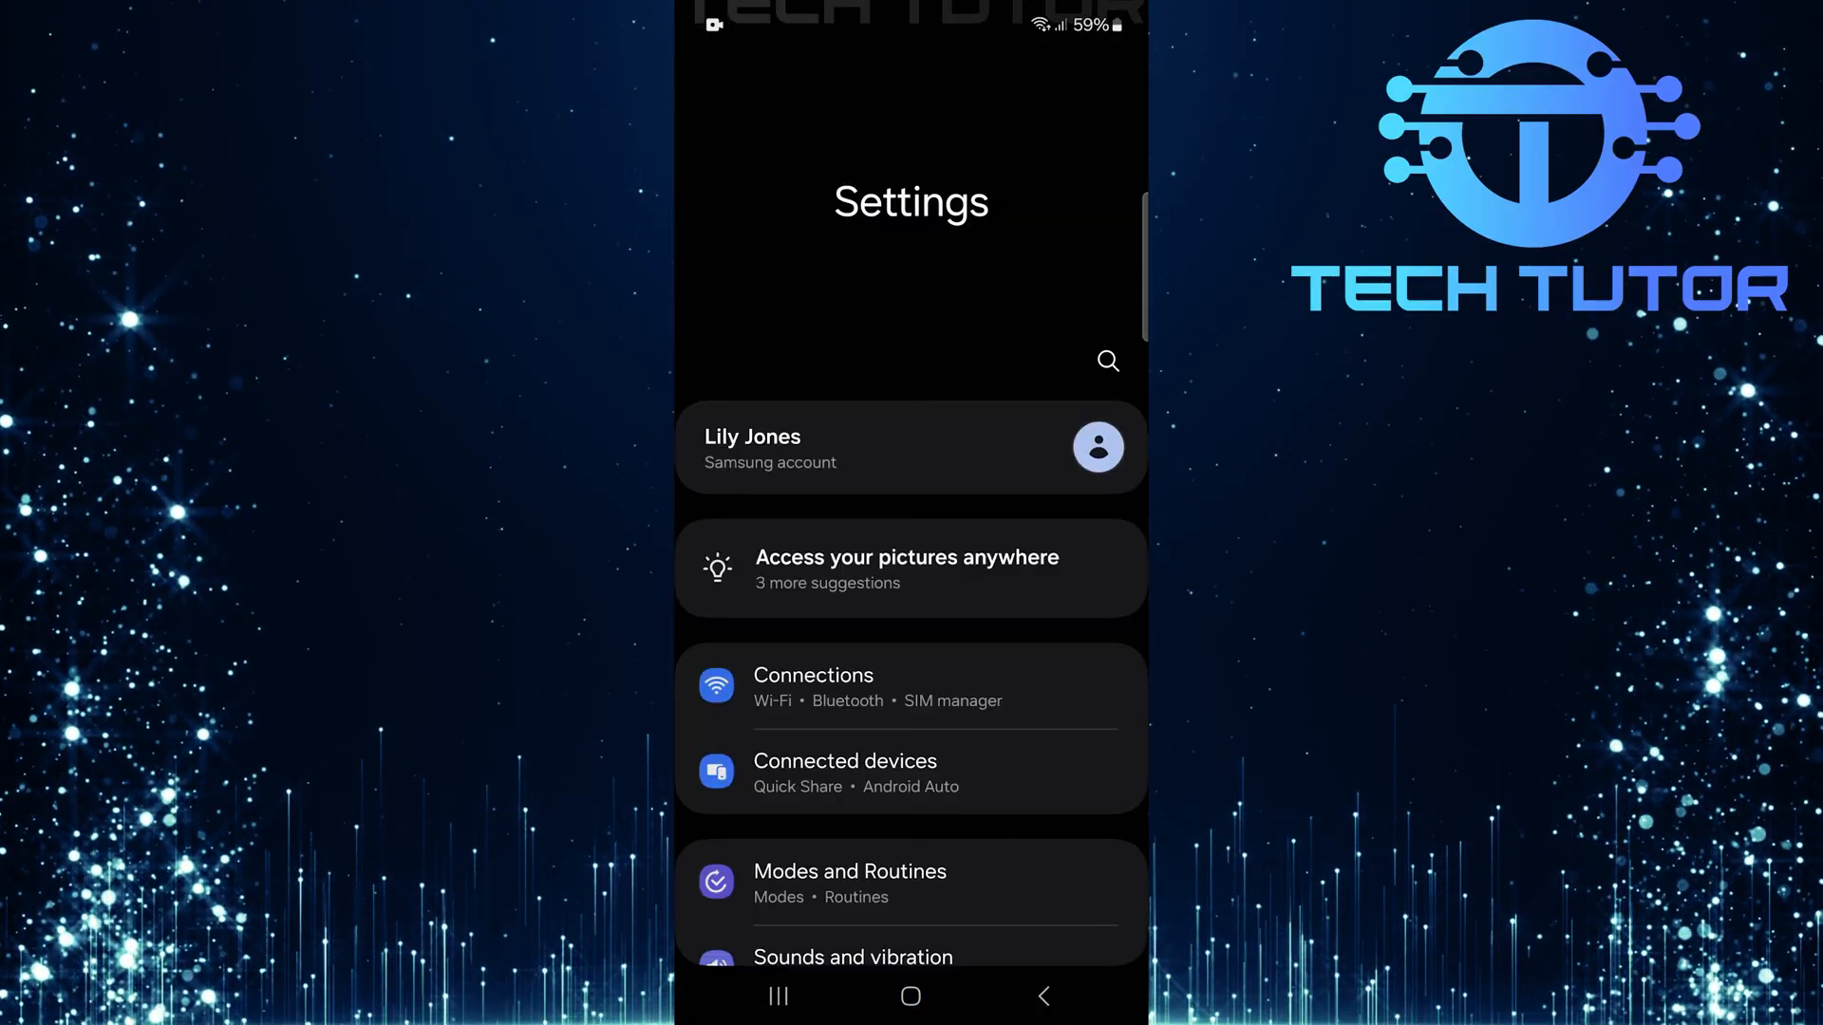
scroll("down", 3)
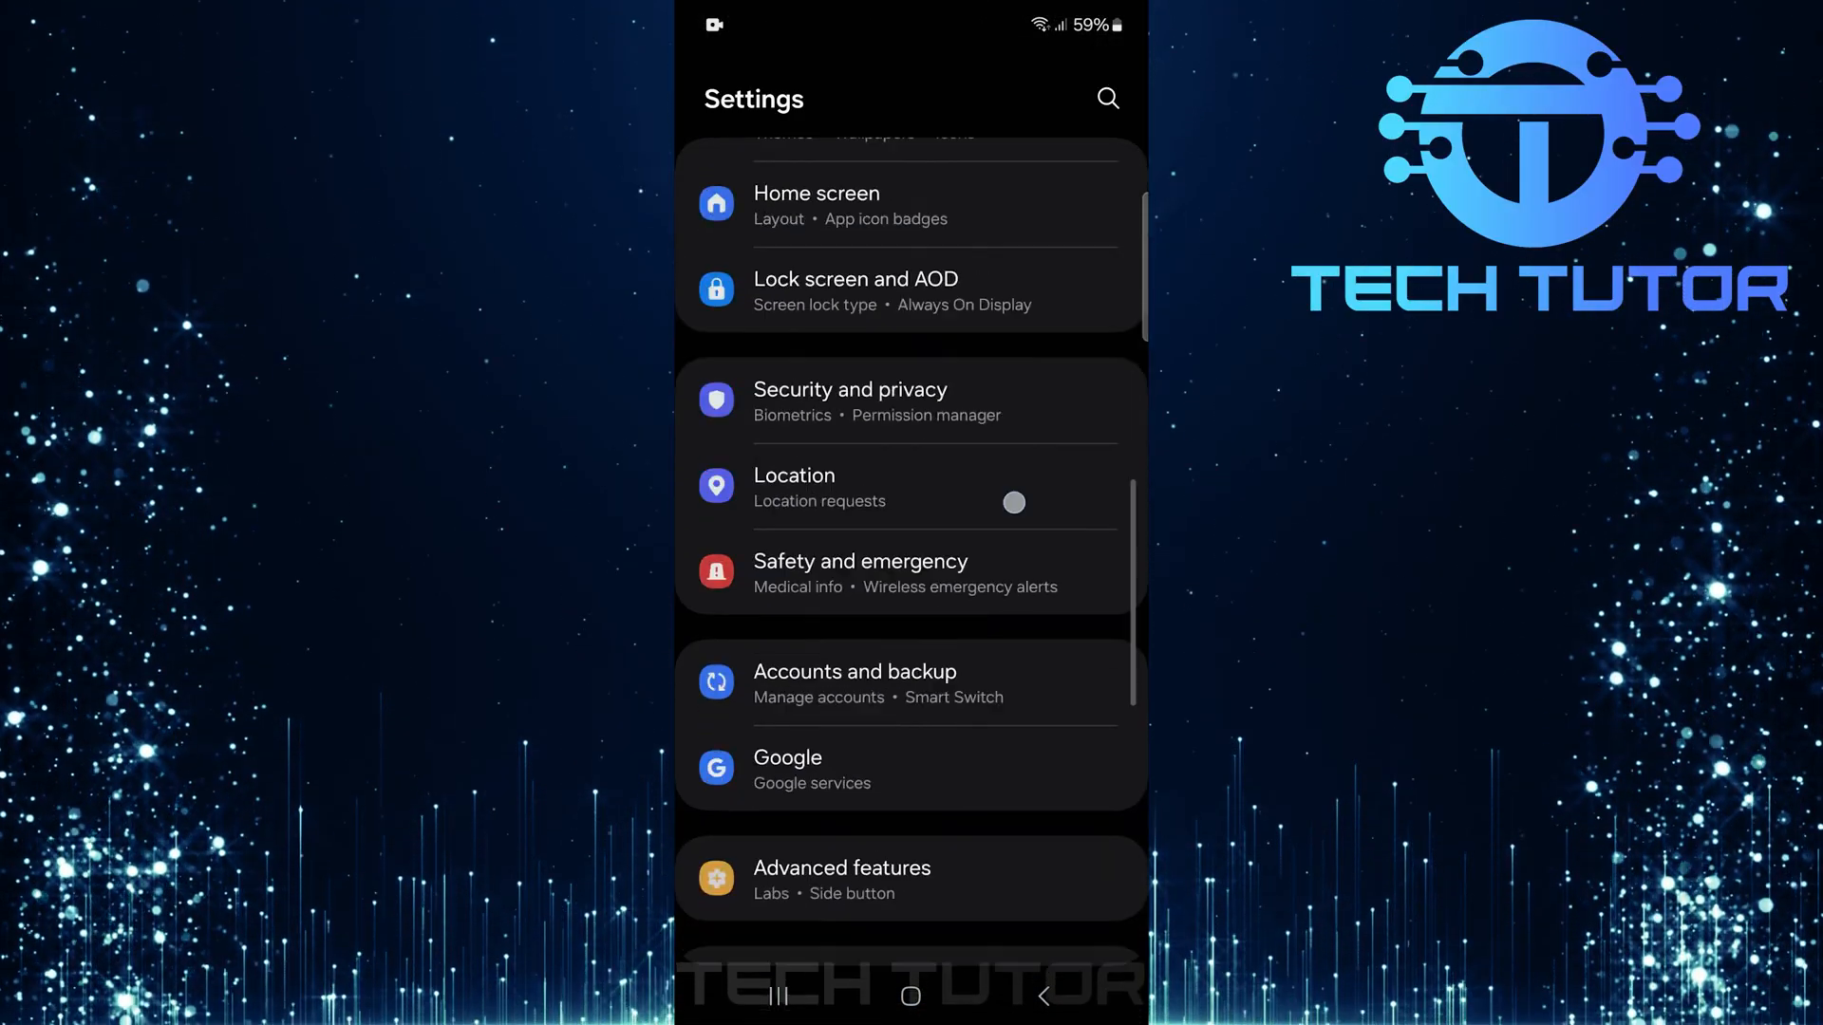
scroll("down", 3)
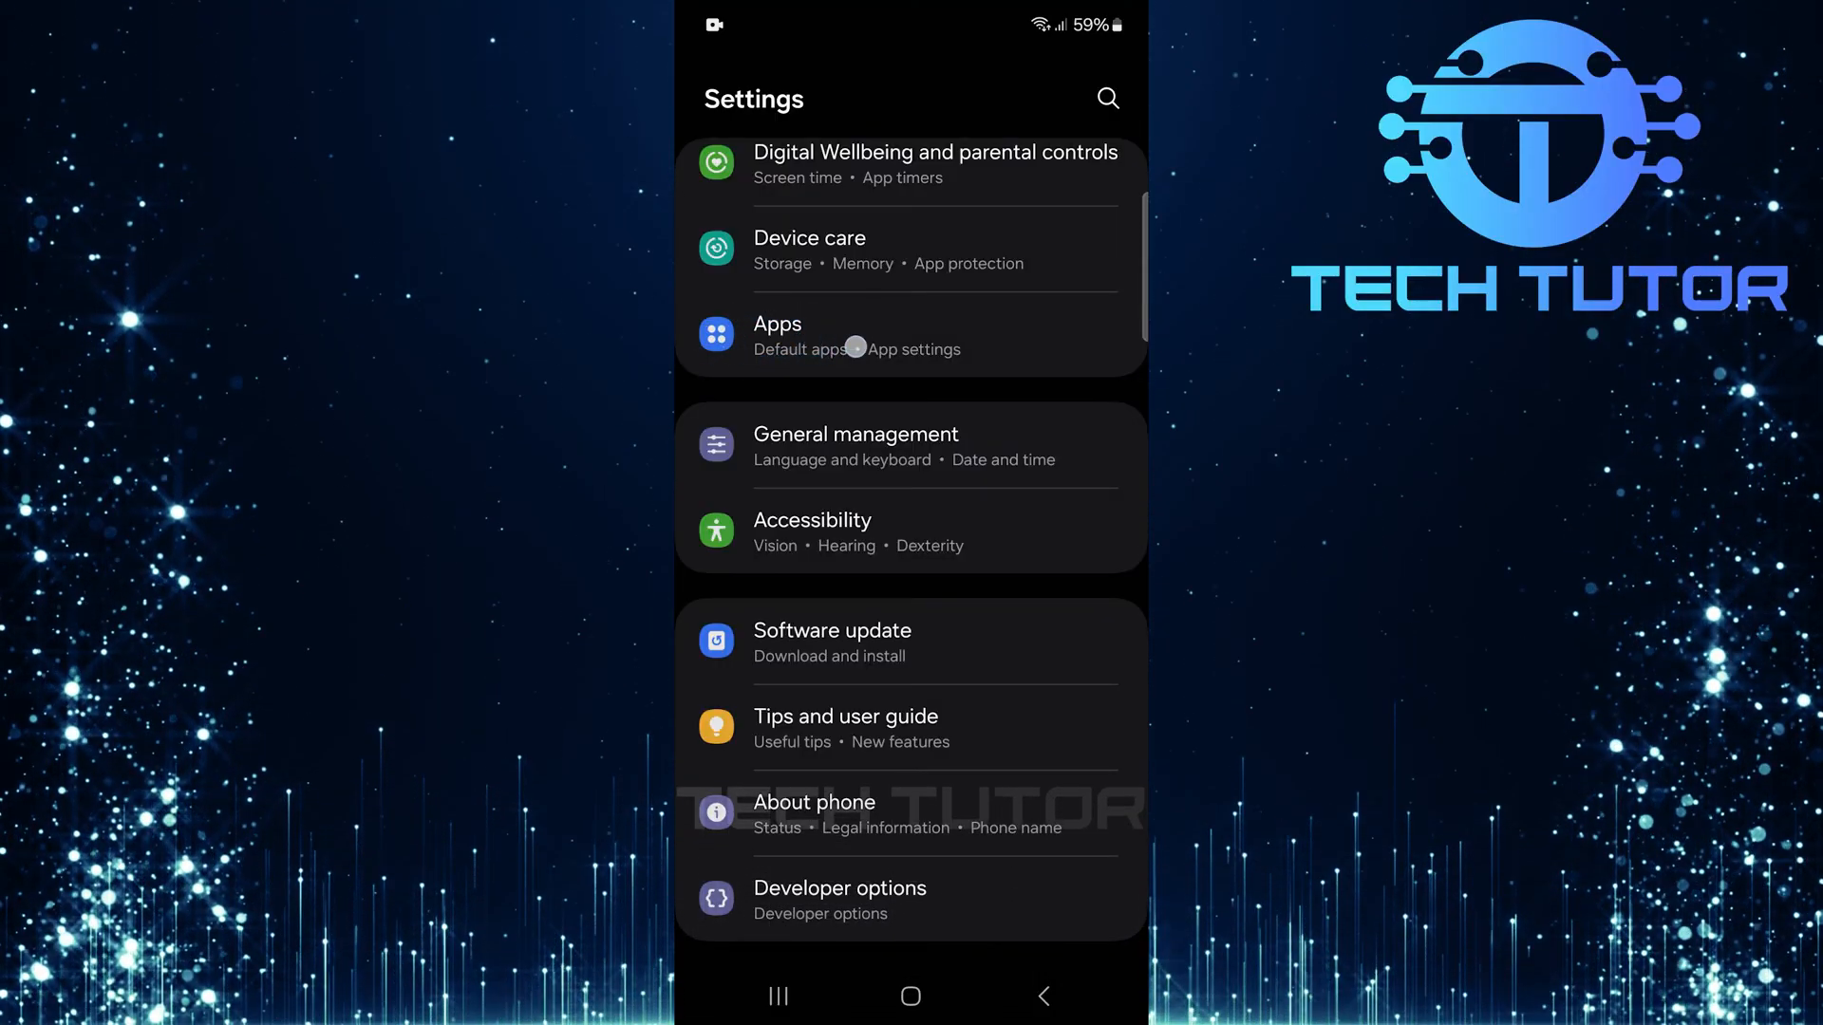
left_click(777, 336)
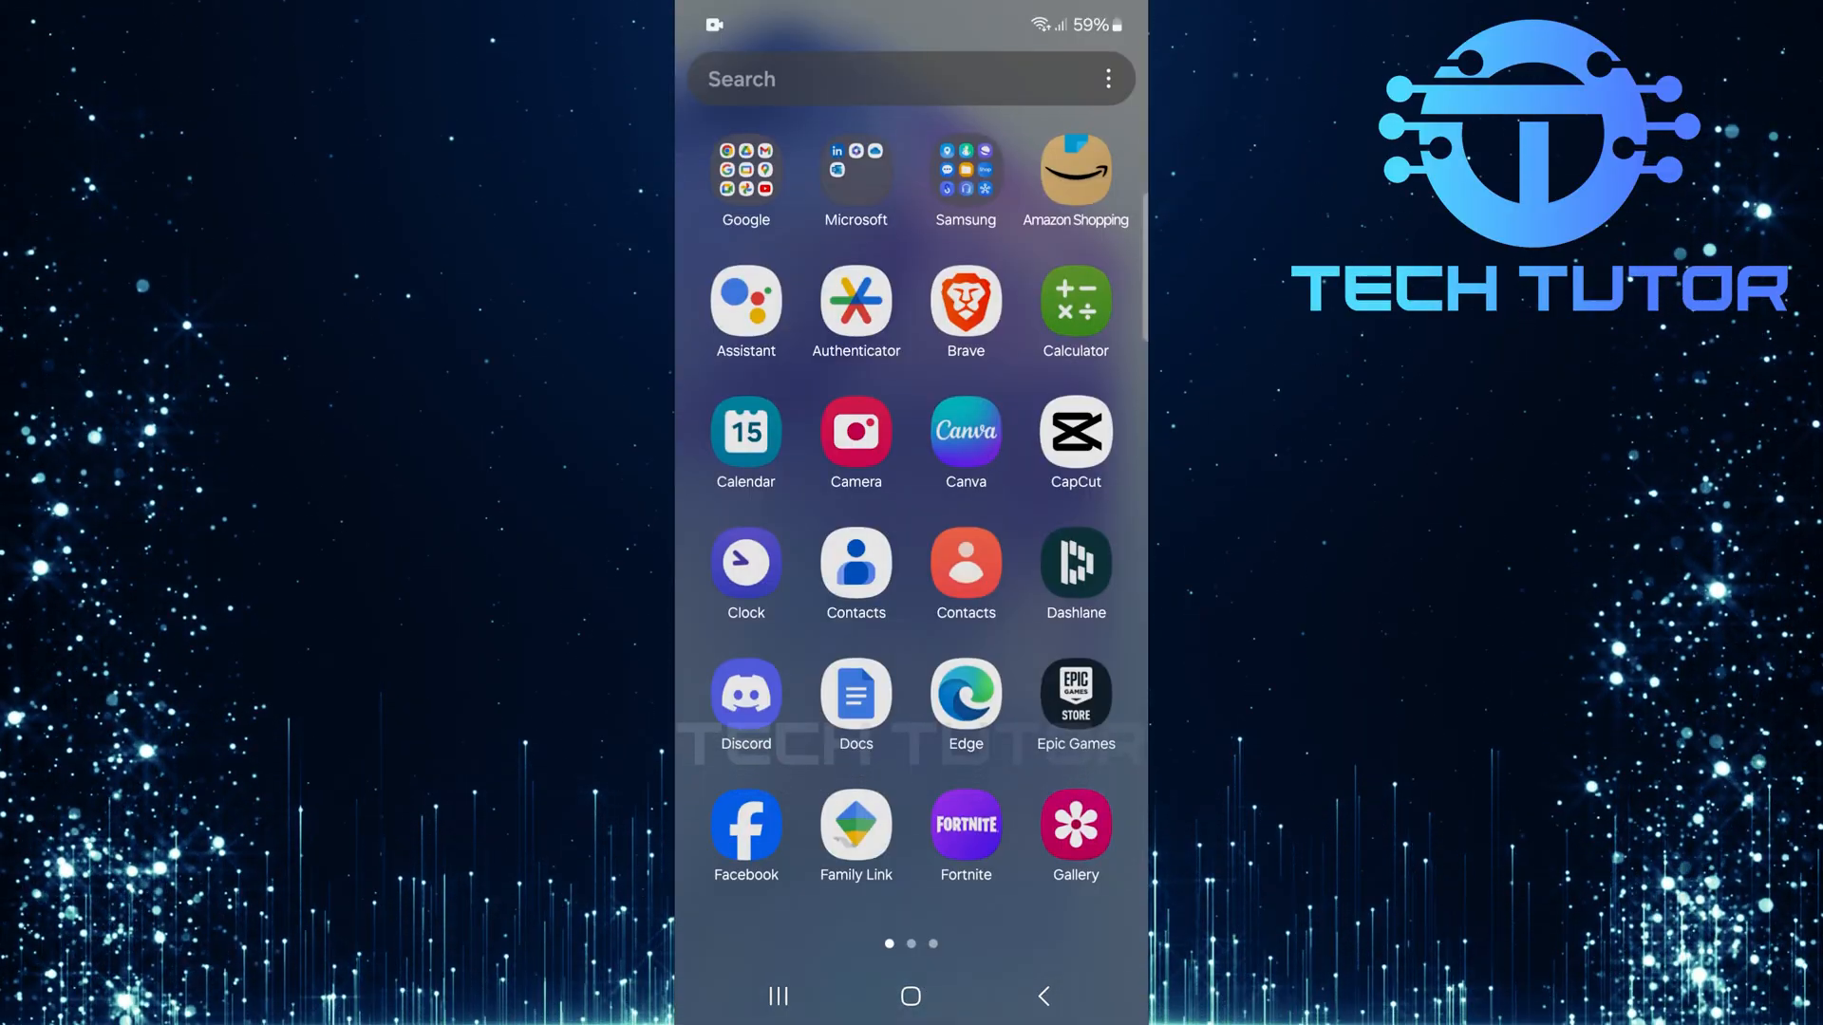
- Launch My Files from the Samsung folder and browse into the Downloads category
left_click(964, 181)
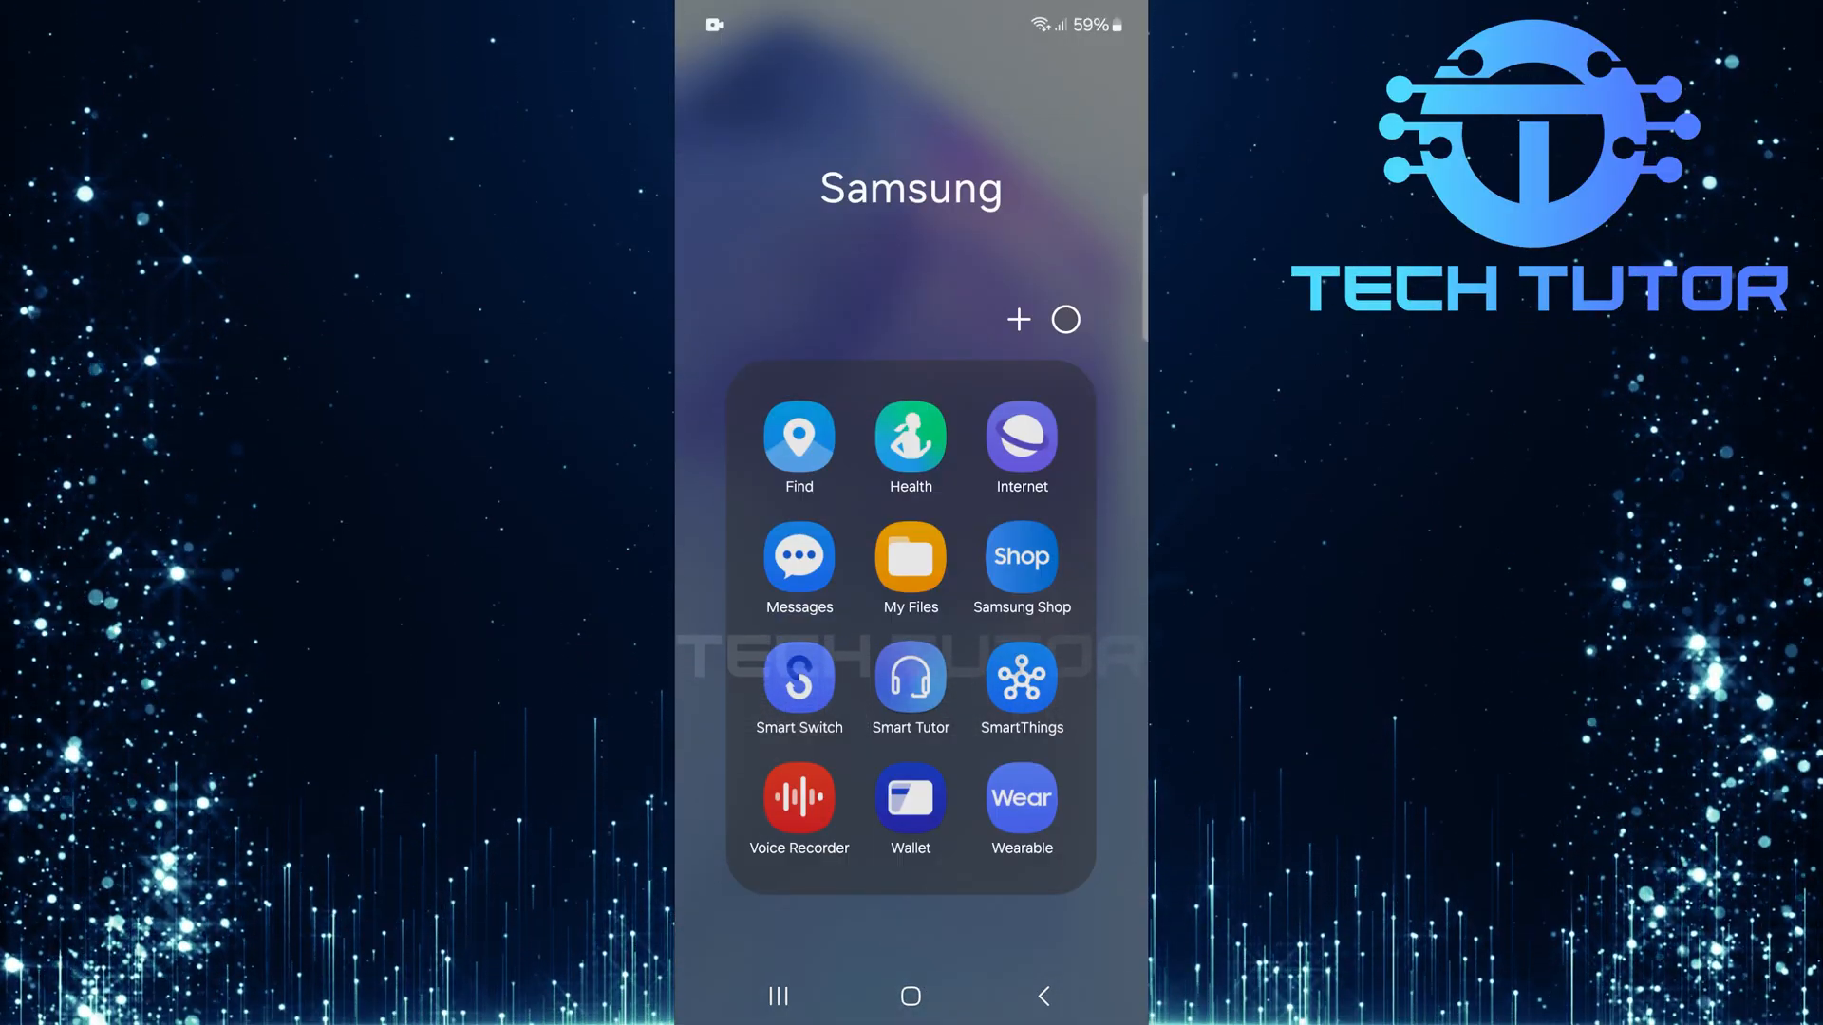
left_click(910, 556)
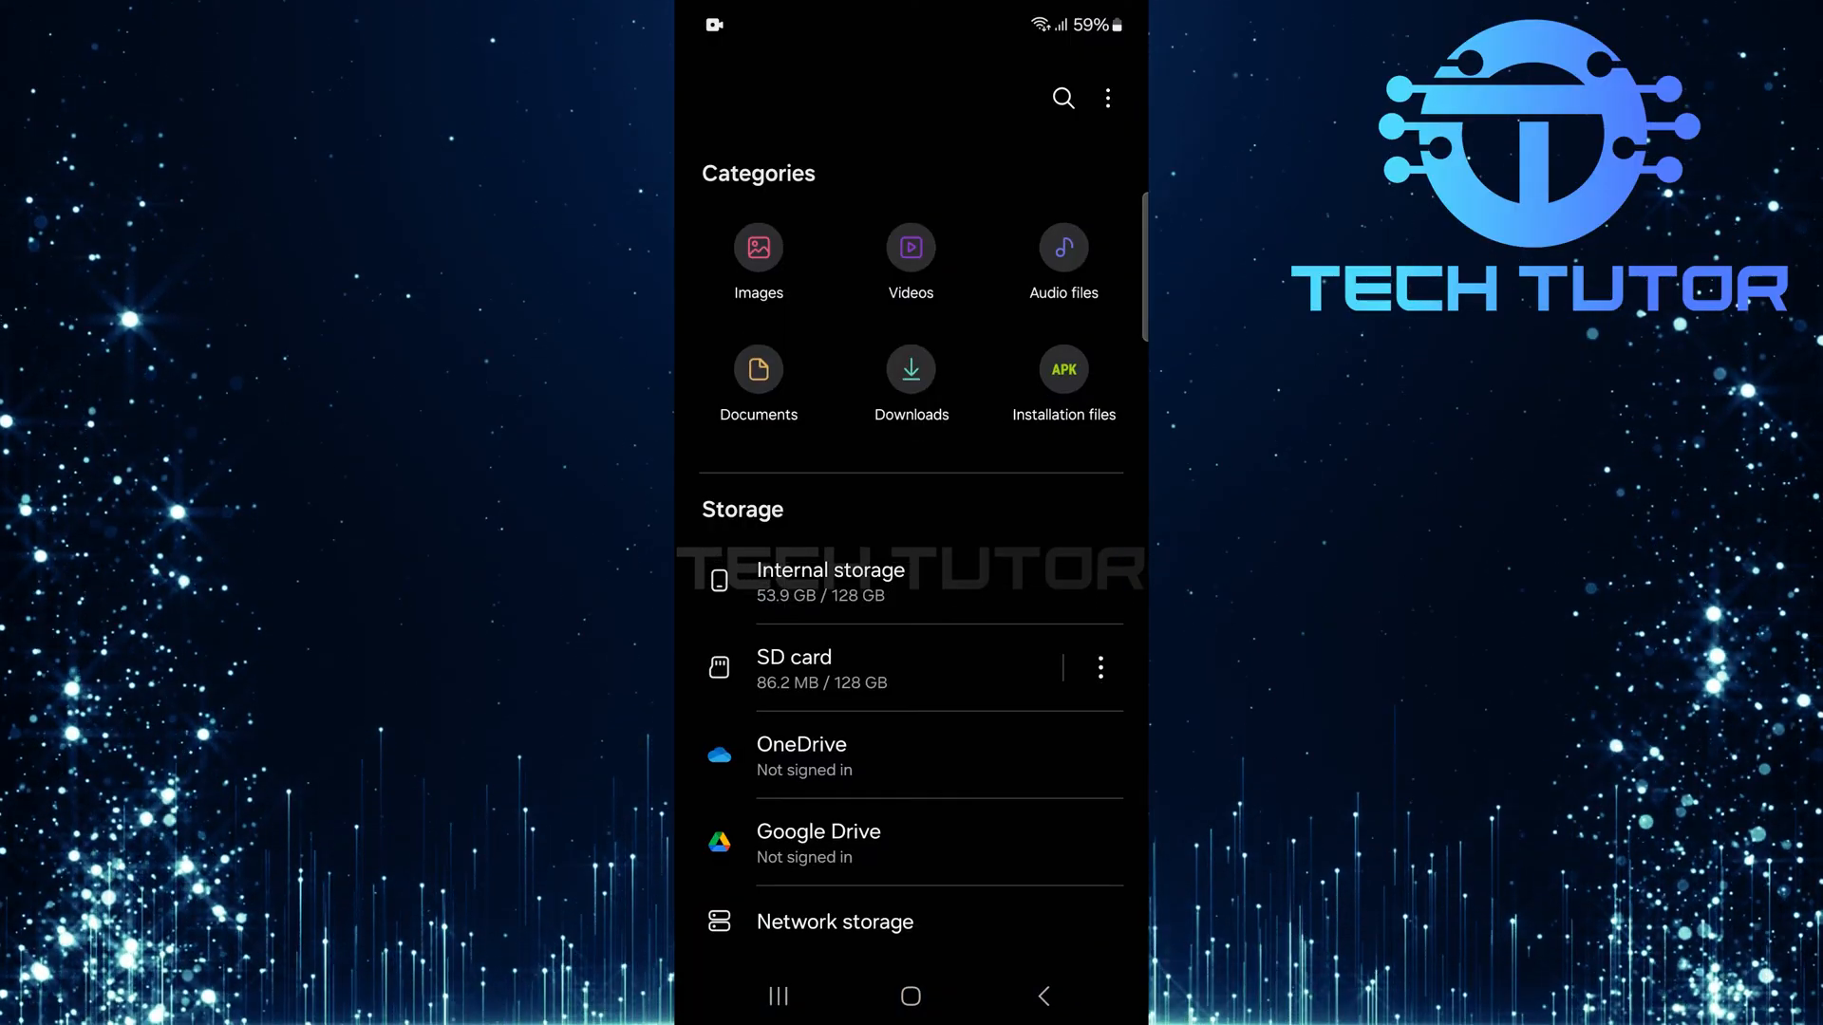
left_click(909, 370)
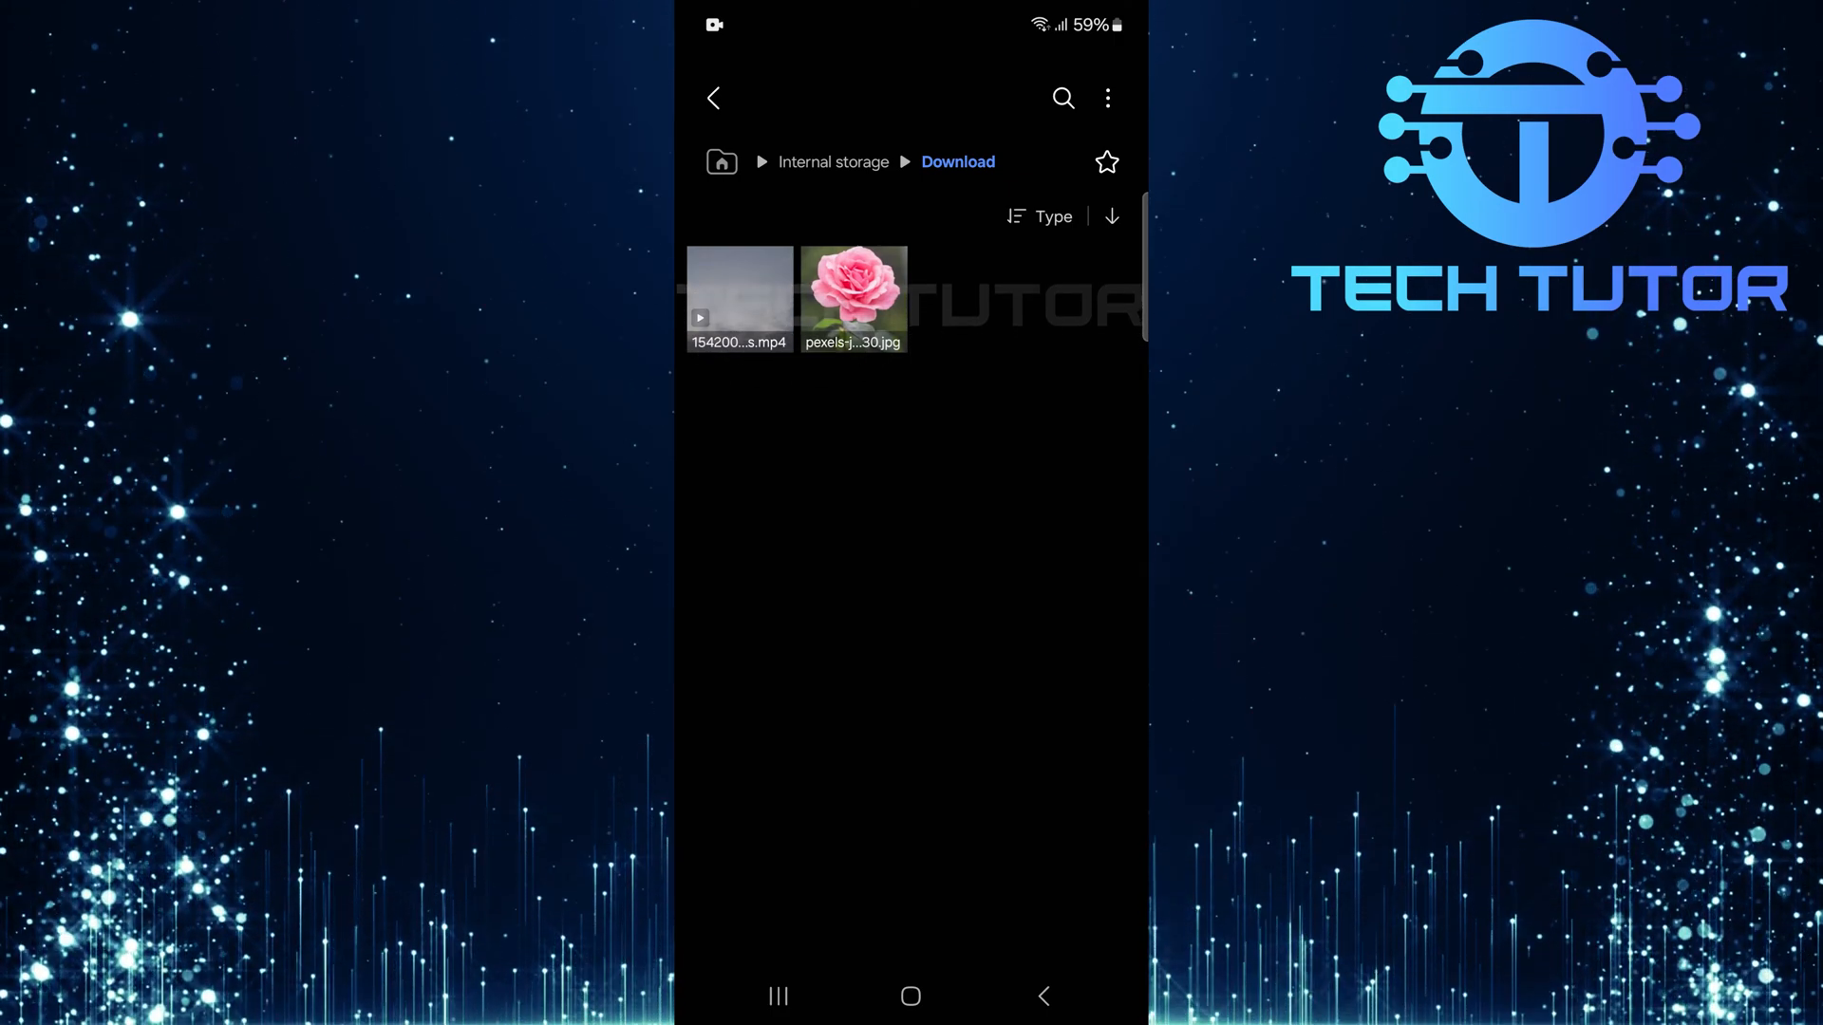
- Select the rose .jpg and bring up its Open with app chooser via More actions
left_click(853, 289)
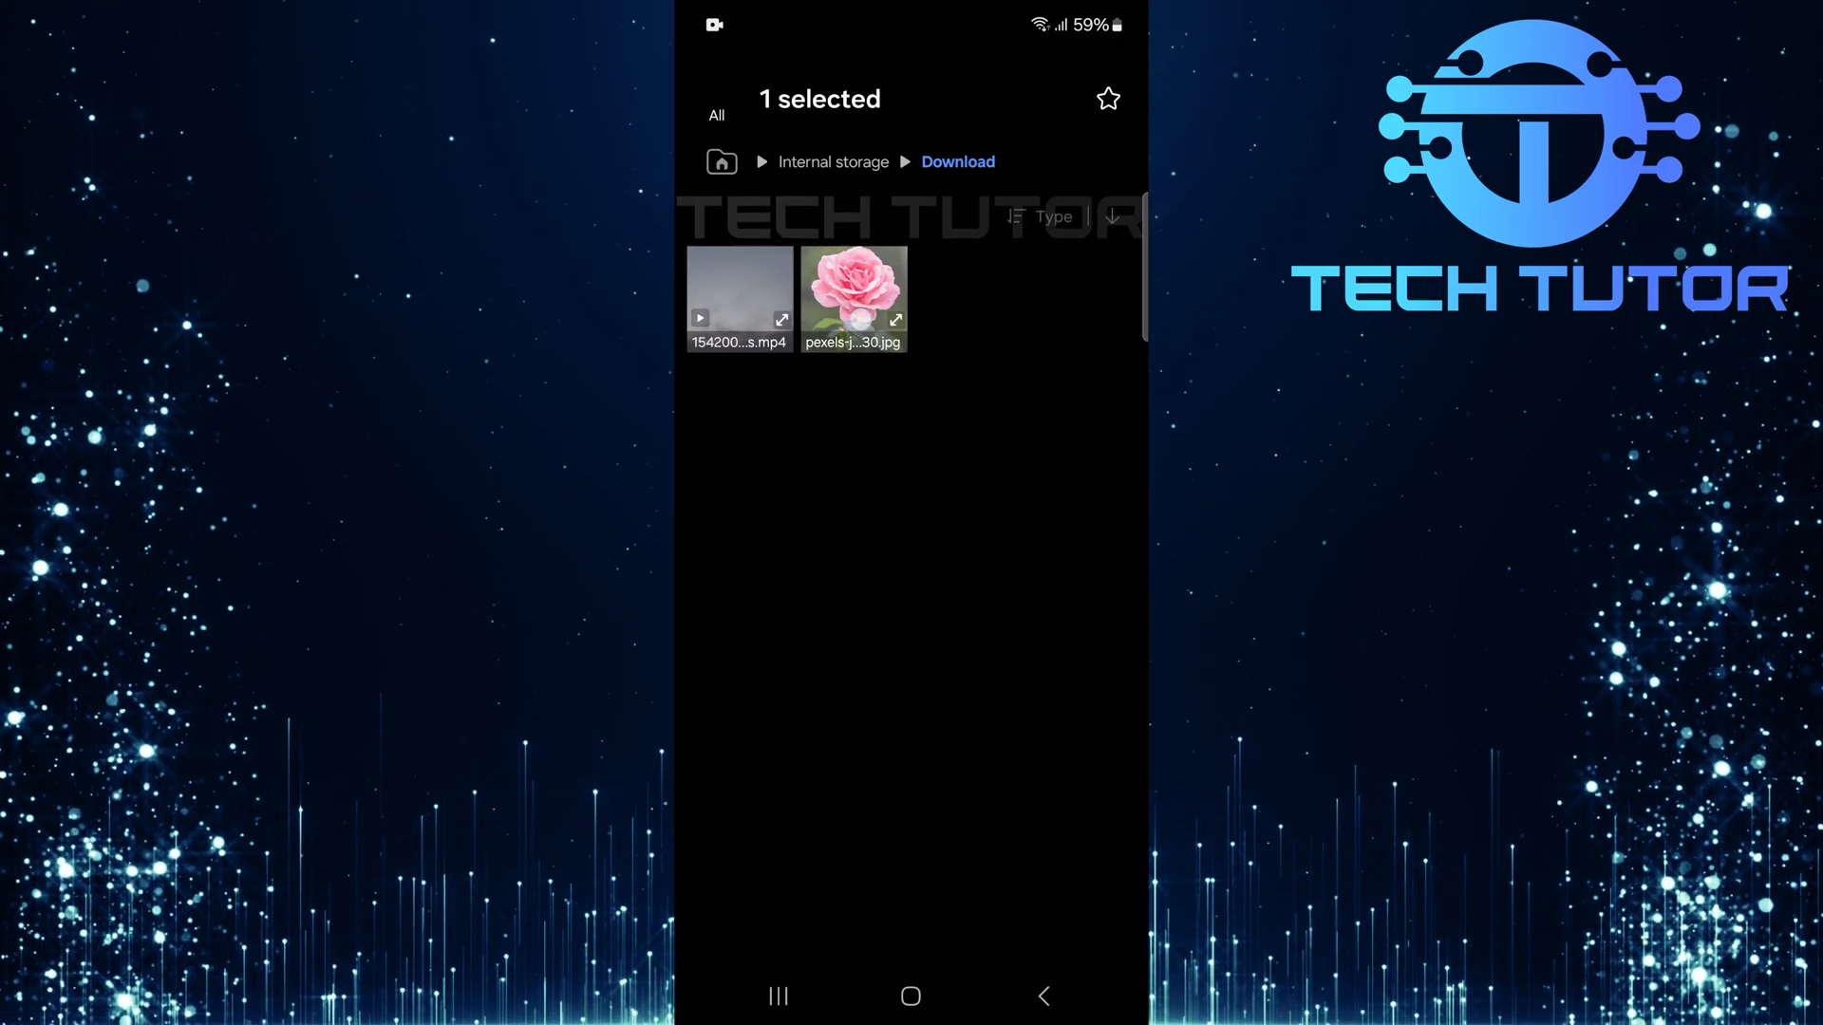
left_click(852, 296)
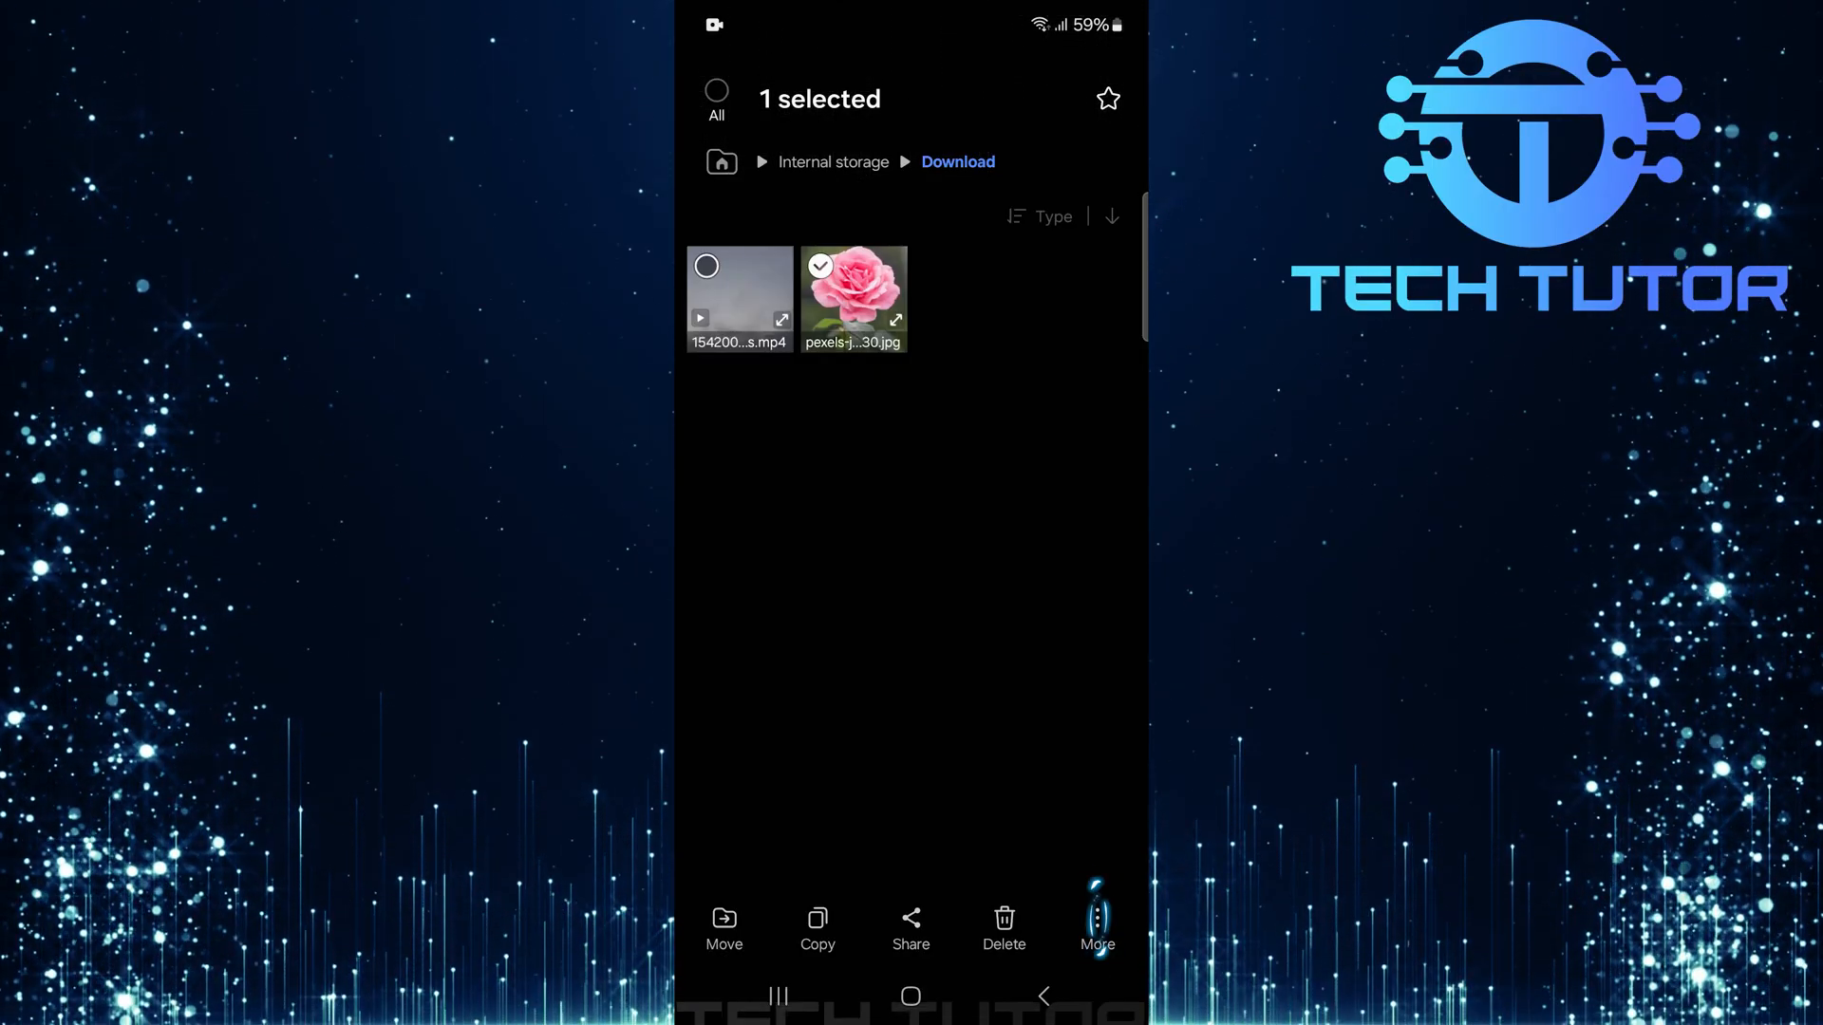
left_click(1094, 925)
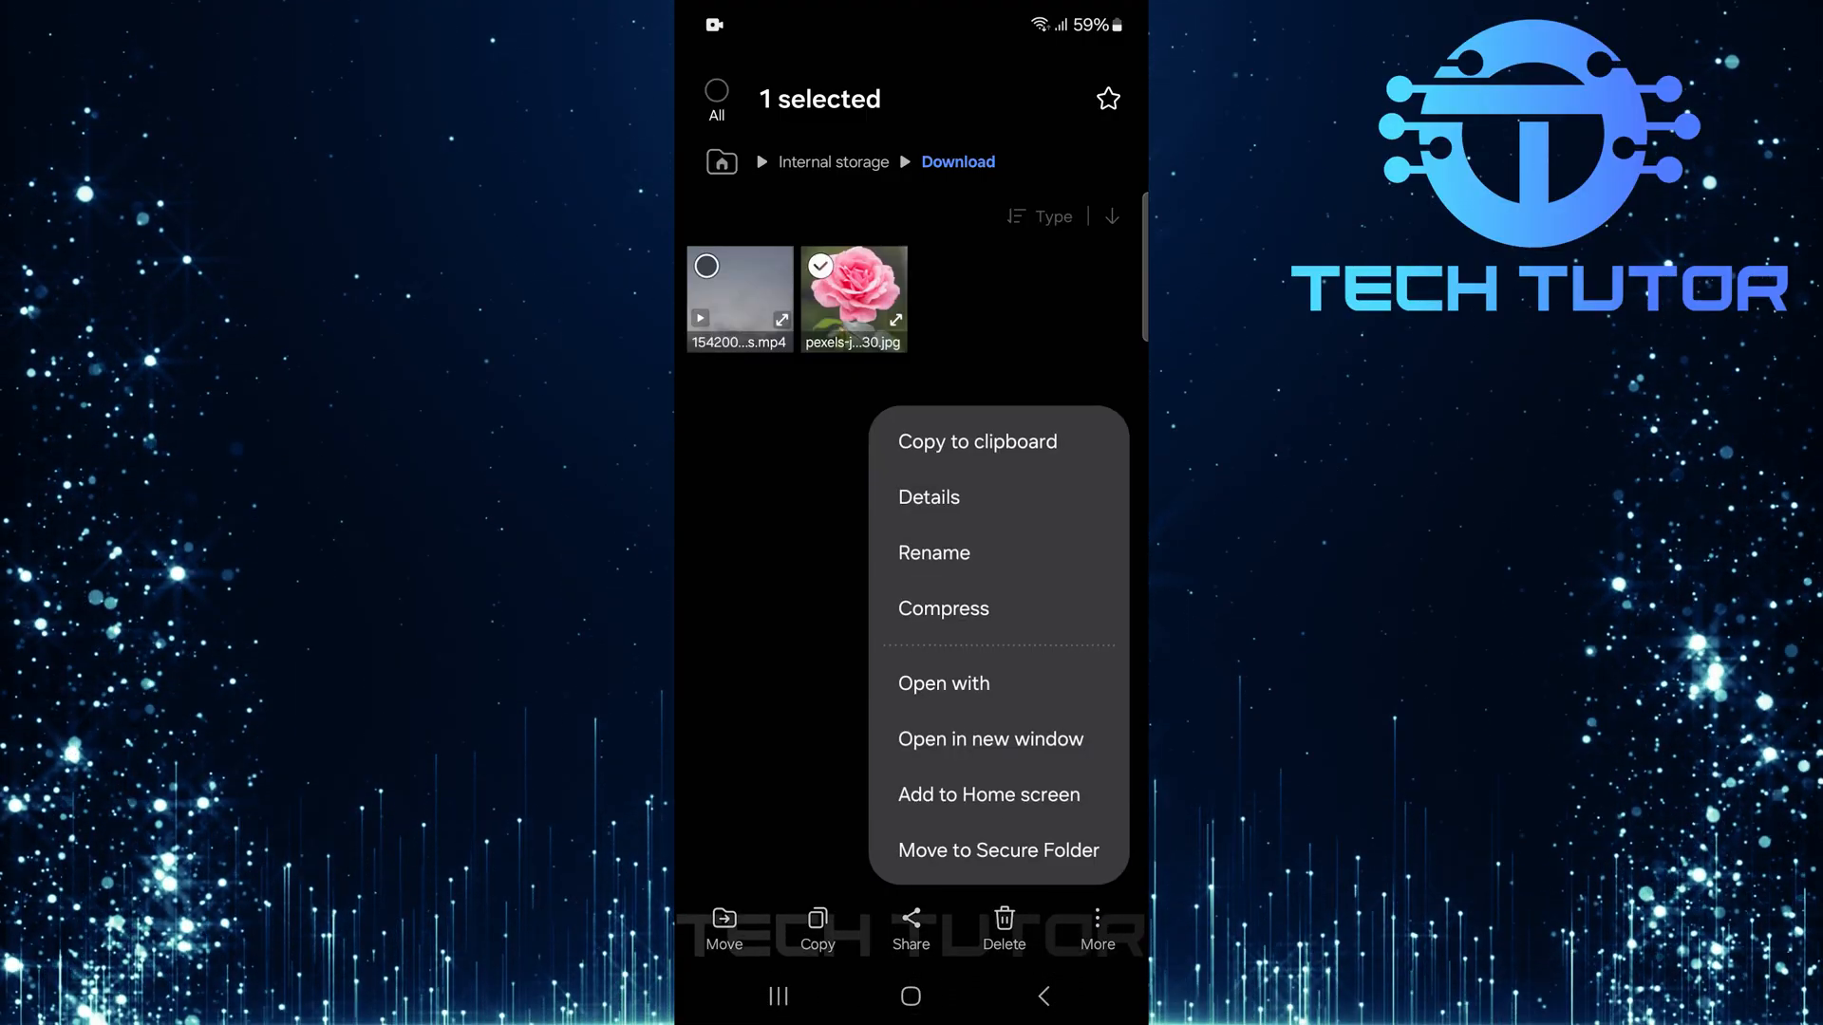
left_click(944, 681)
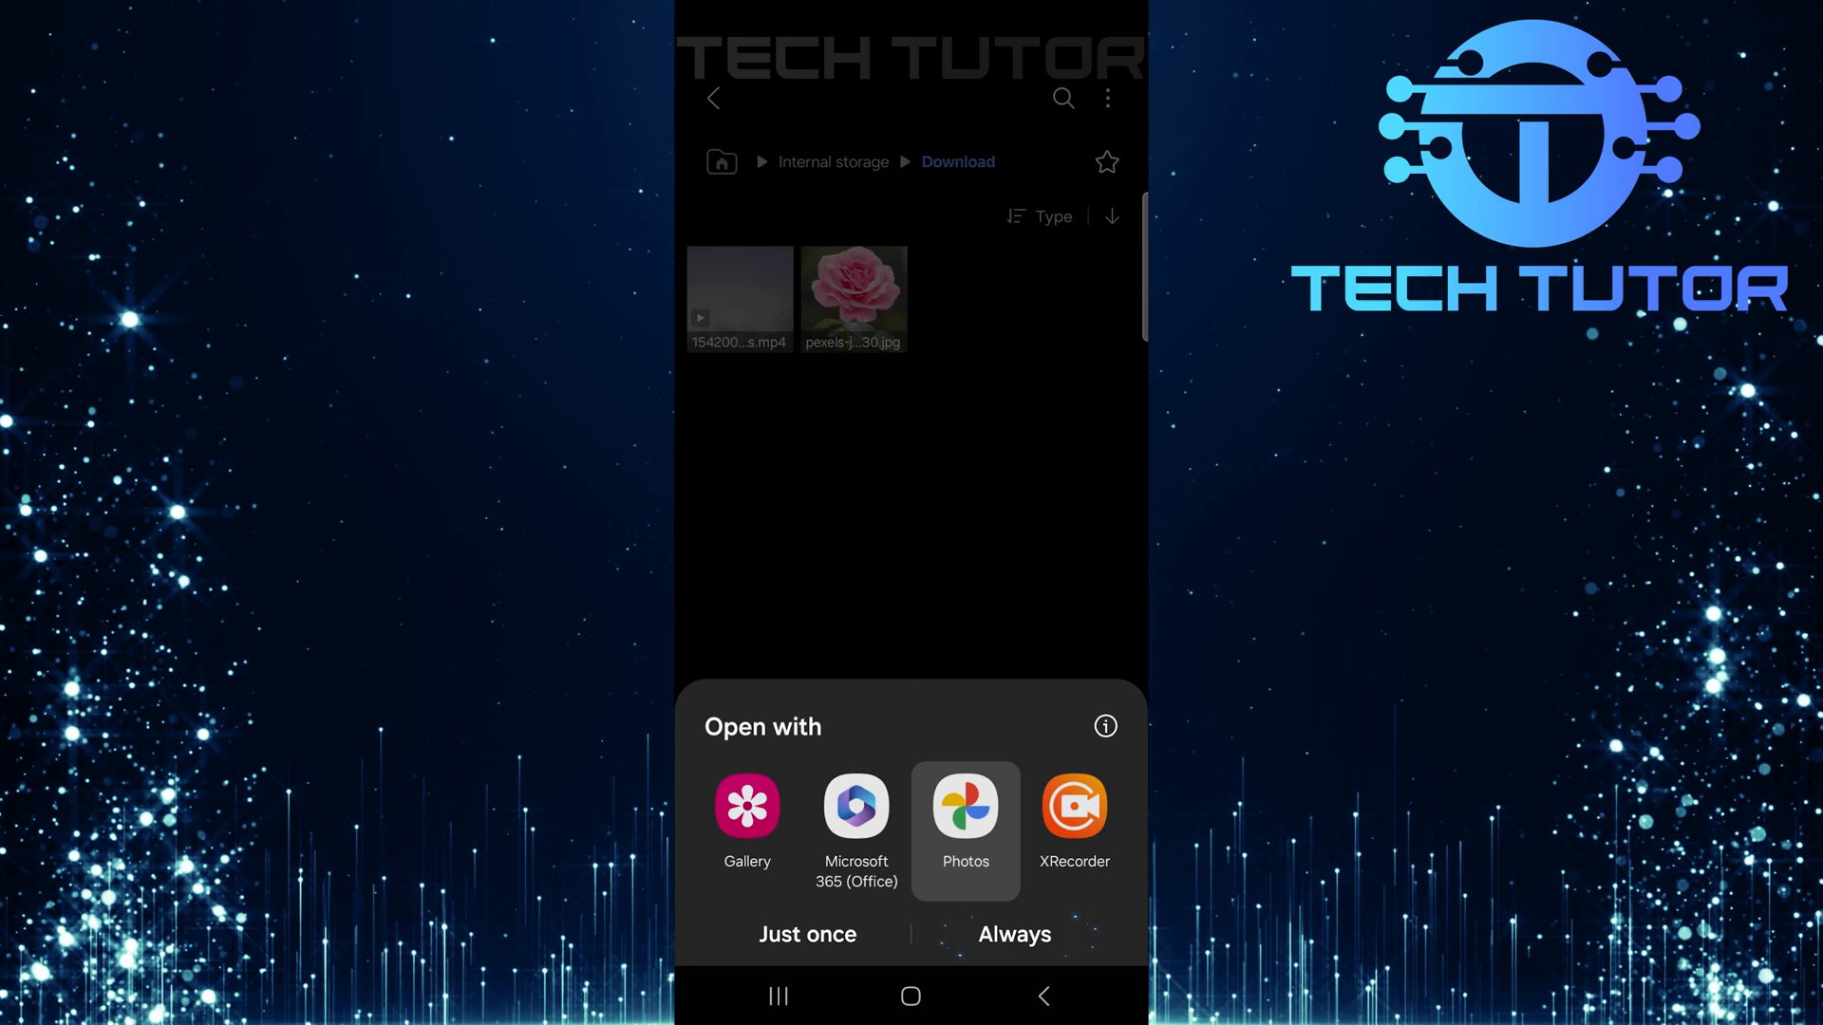
- Choose Always for Photos, view the rose image, then return to the Download folder
left_click(807, 935)
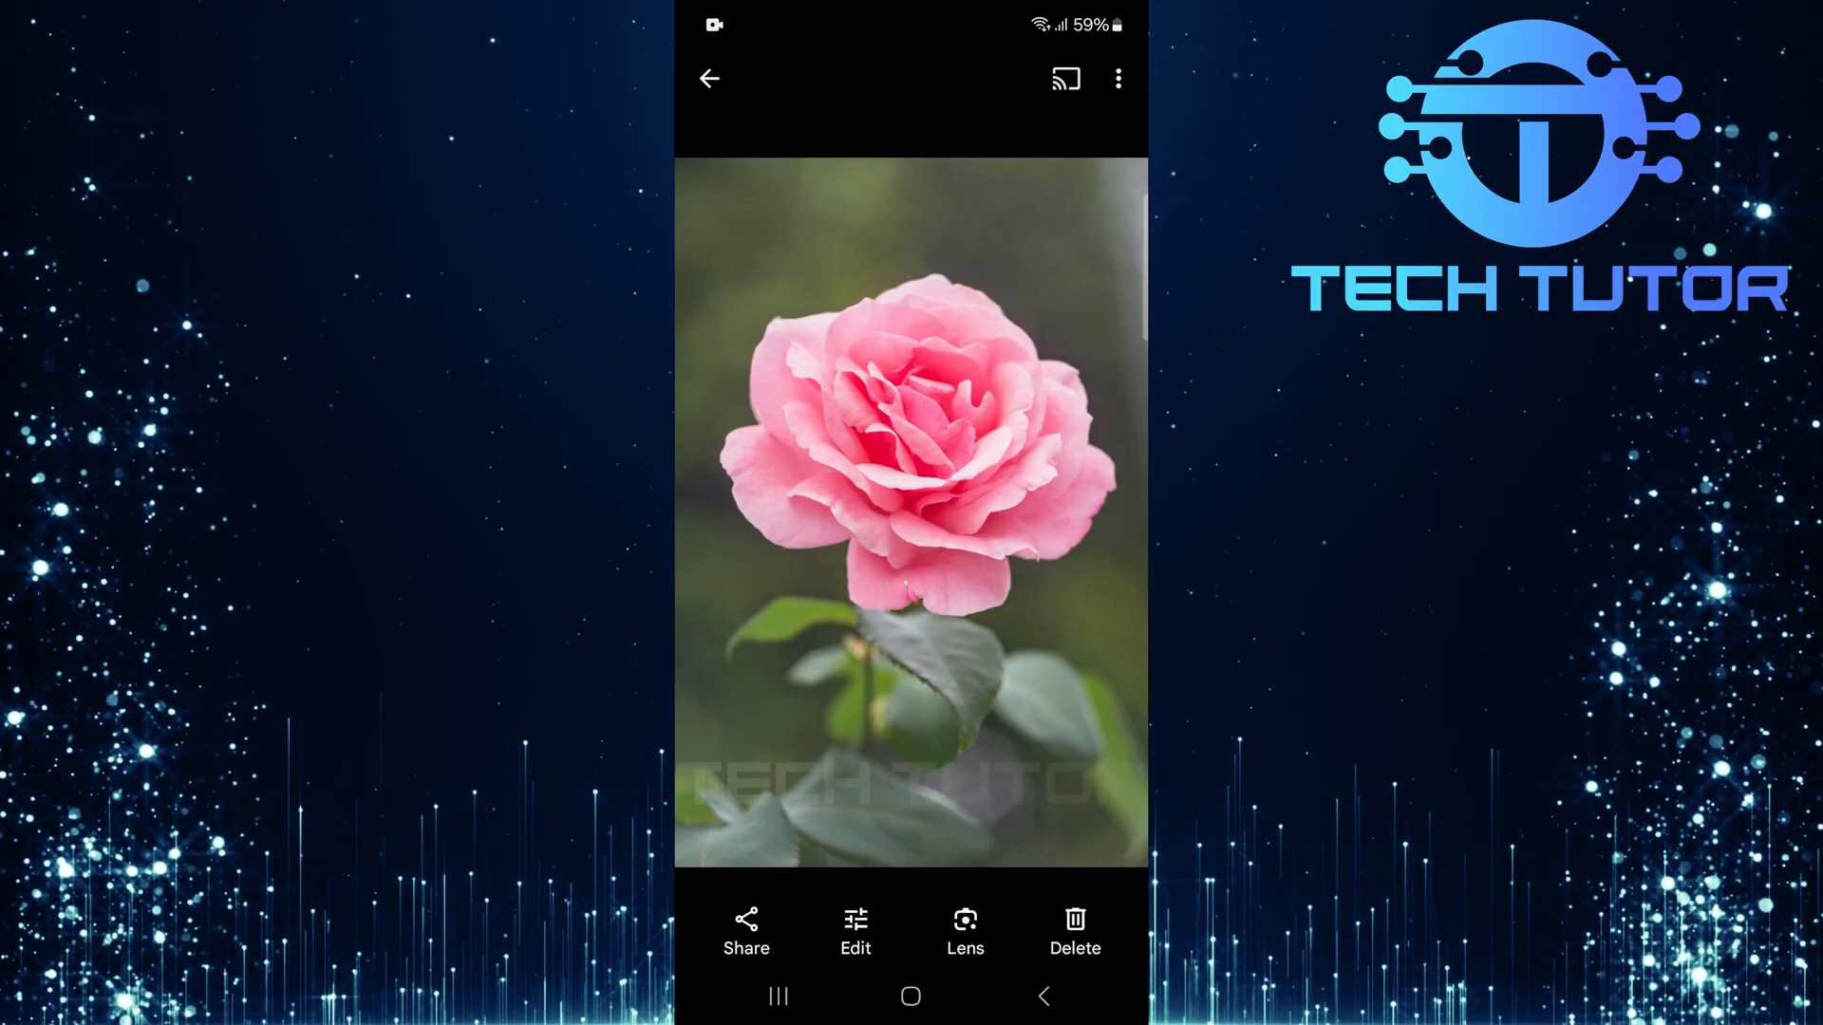
left_click(710, 78)
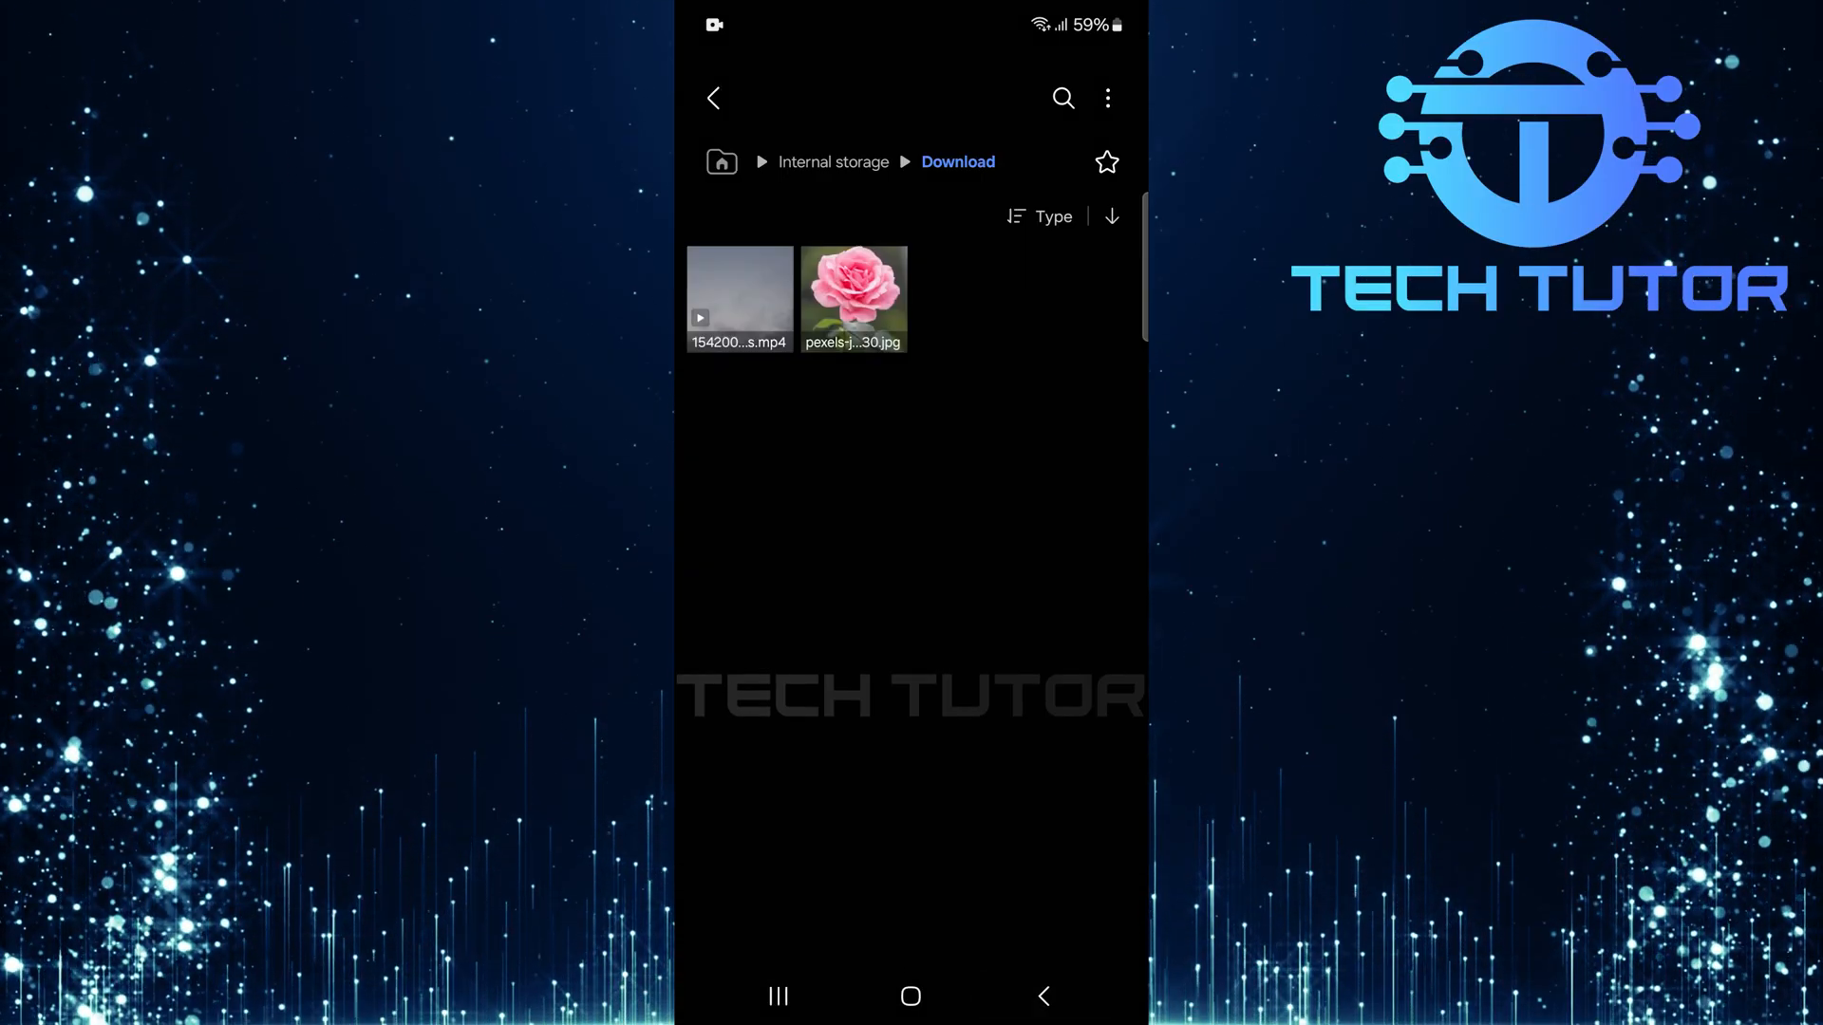